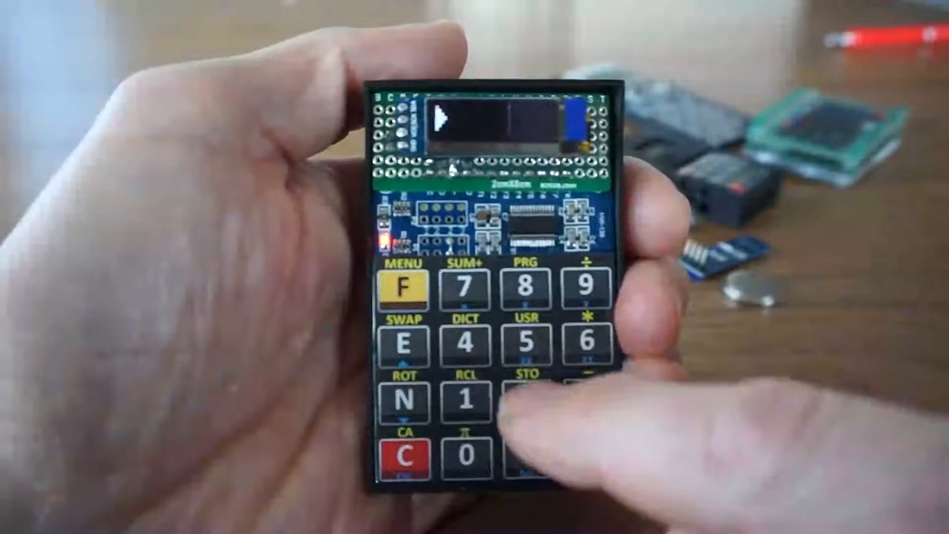
{"action": "left_click", "coordinate": [527, 400]}
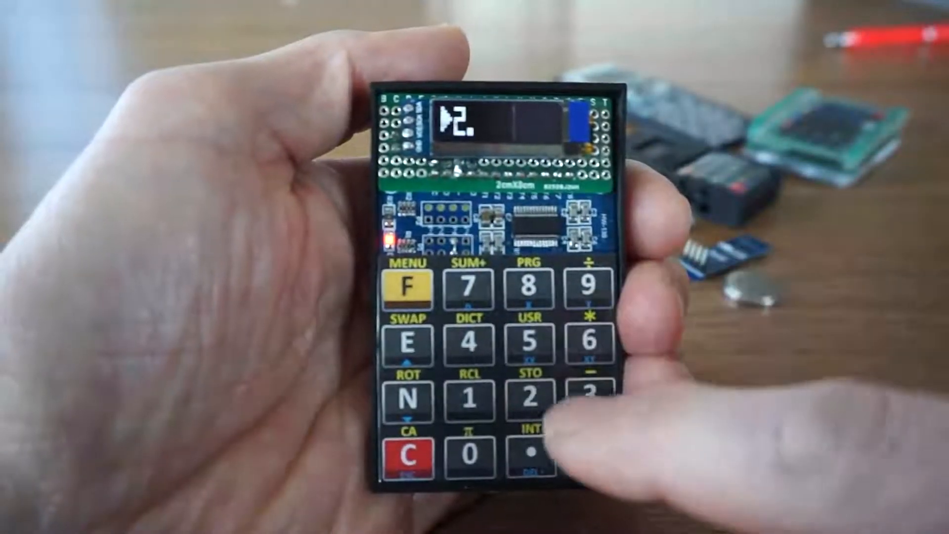